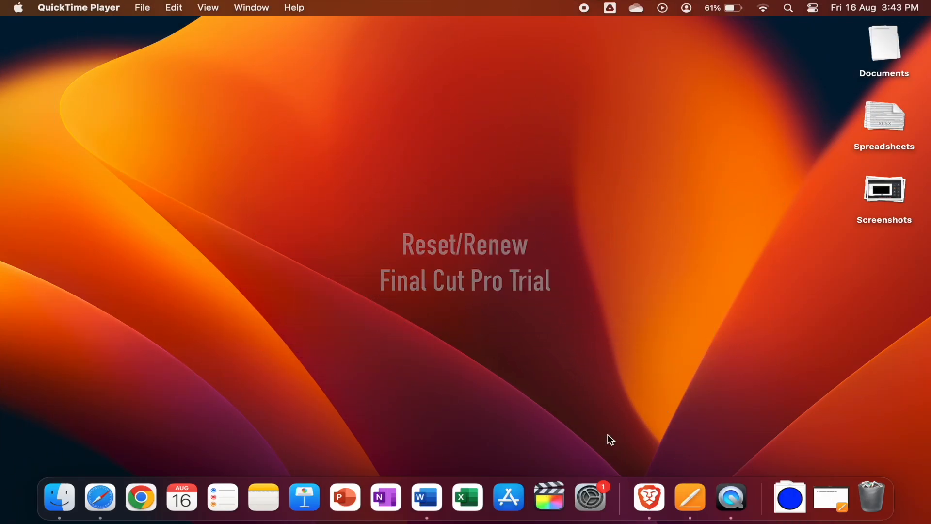
mouse_move(552, 501)
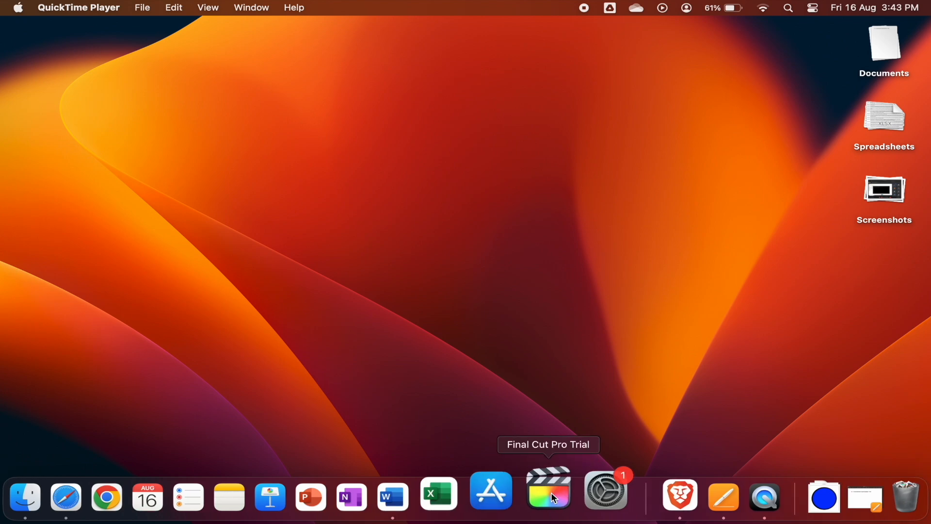
- Launch Final Cut Pro Trial, quit at the expired-trial notice, then bring up Terminal
left_click(552, 496)
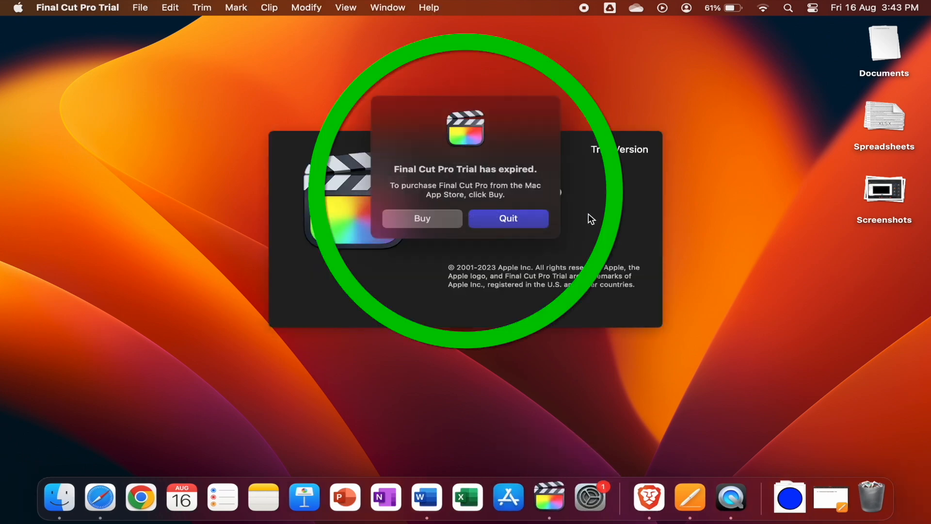
mouse_move(382, 251)
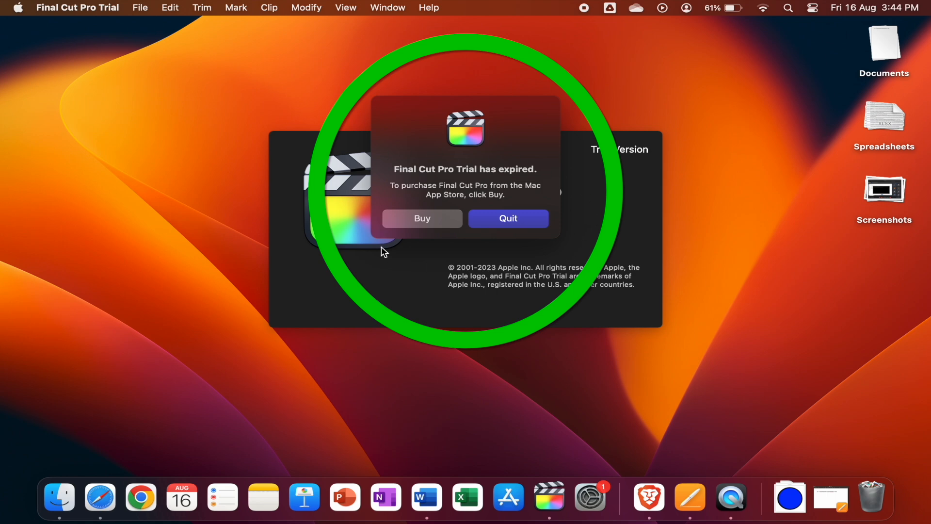
mouse_move(432, 306)
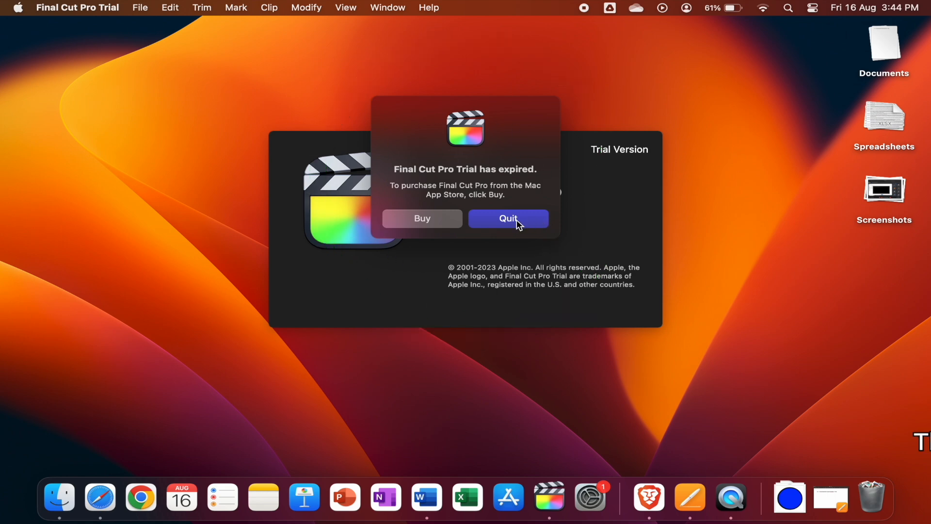
left_click(508, 218)
type("ter")
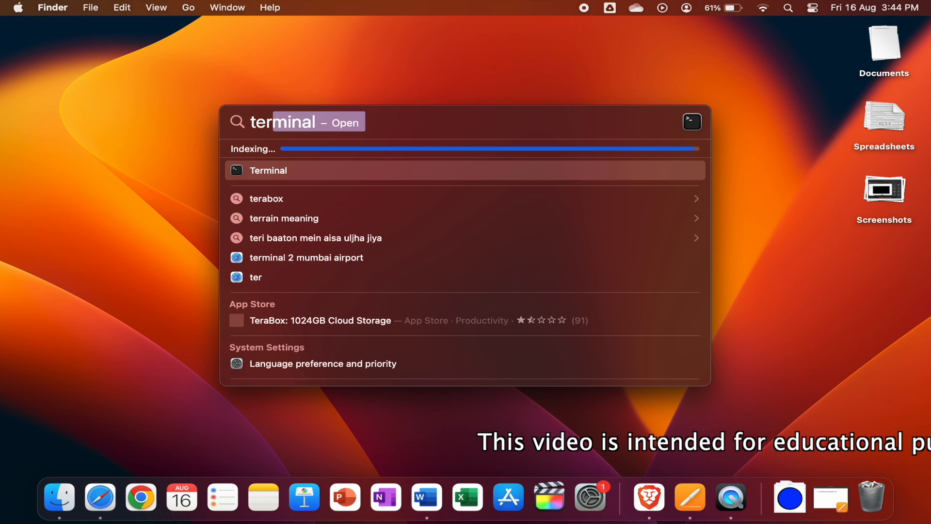
left_click(268, 170)
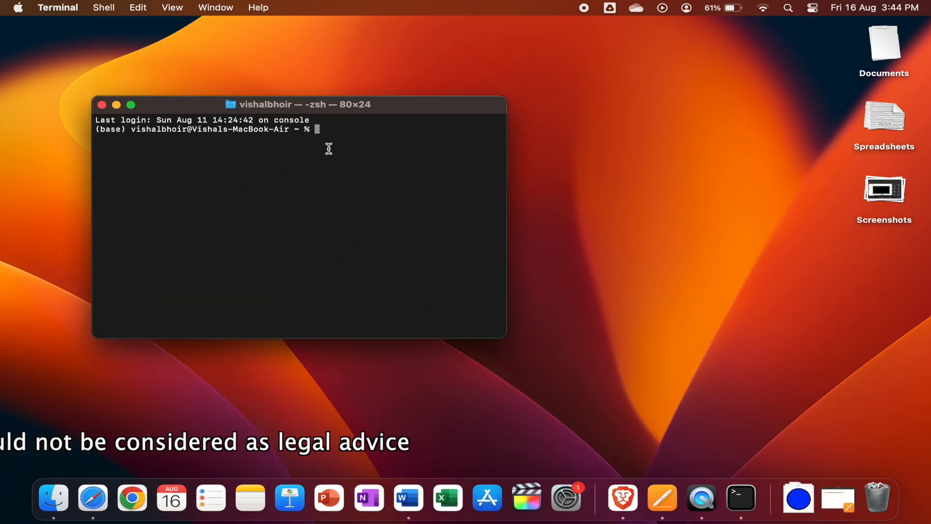
- Run mv -v ~/Library/Application\ Support/.ffuserdata ~/.Trash to trash the trial data file
type("mv -v ~/Library/Application\\ Support/.ffuserdata ~/.Trash")
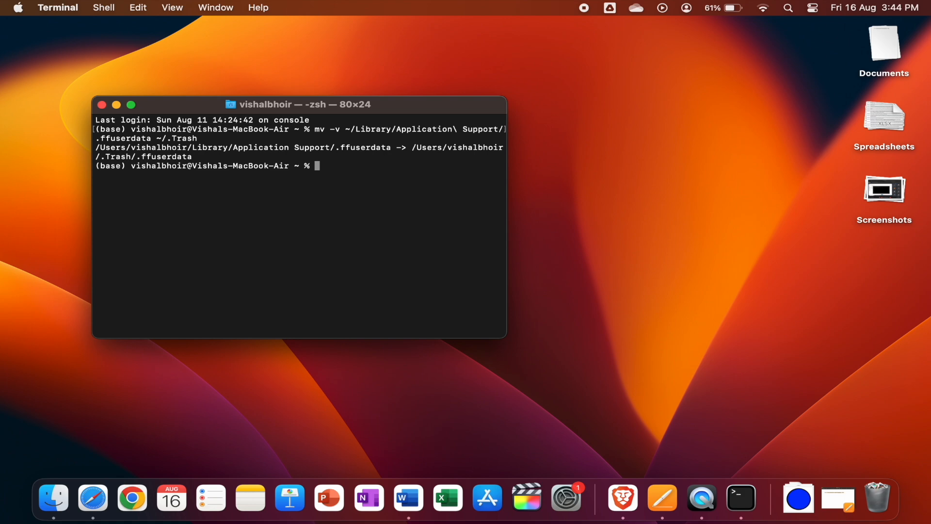
mouse_move(162, 87)
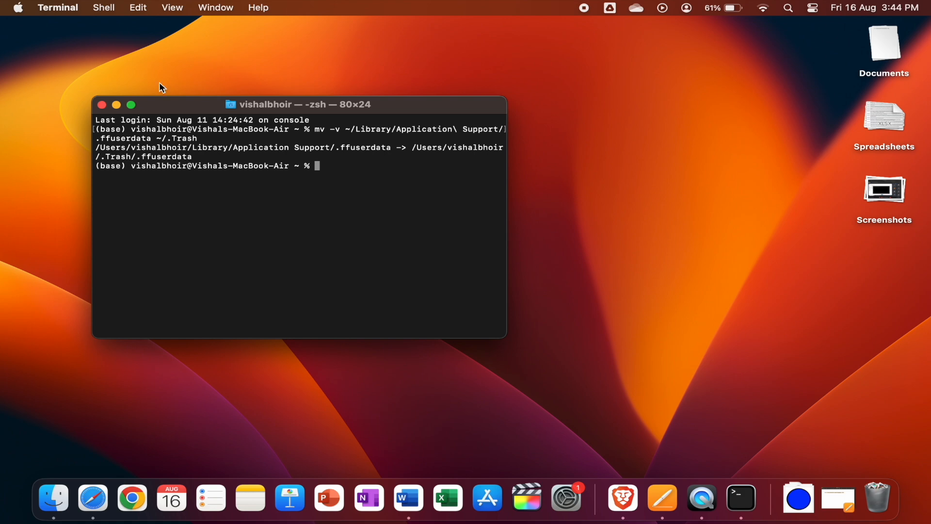
- Minimize Terminal and relaunch Final Cut Pro Trial to see the fresh 90-day trial notice
left_click(116, 105)
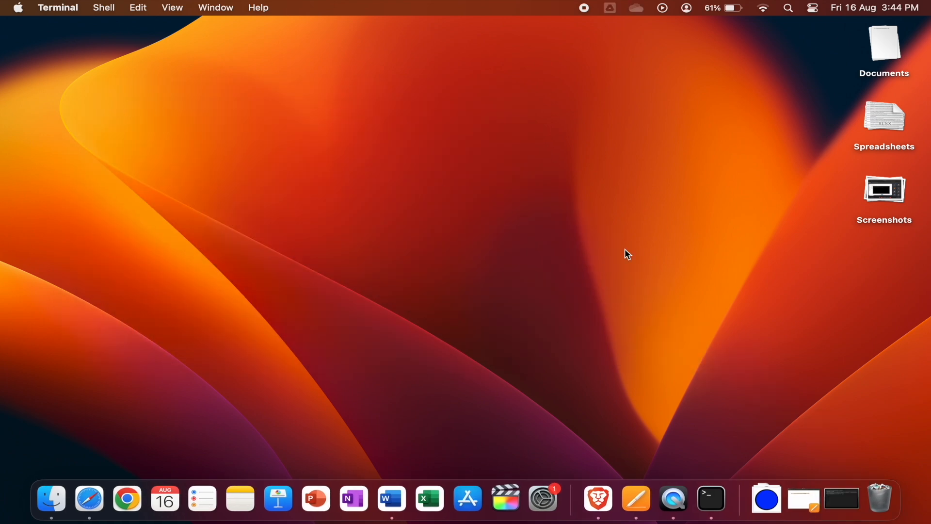
mouse_move(509, 499)
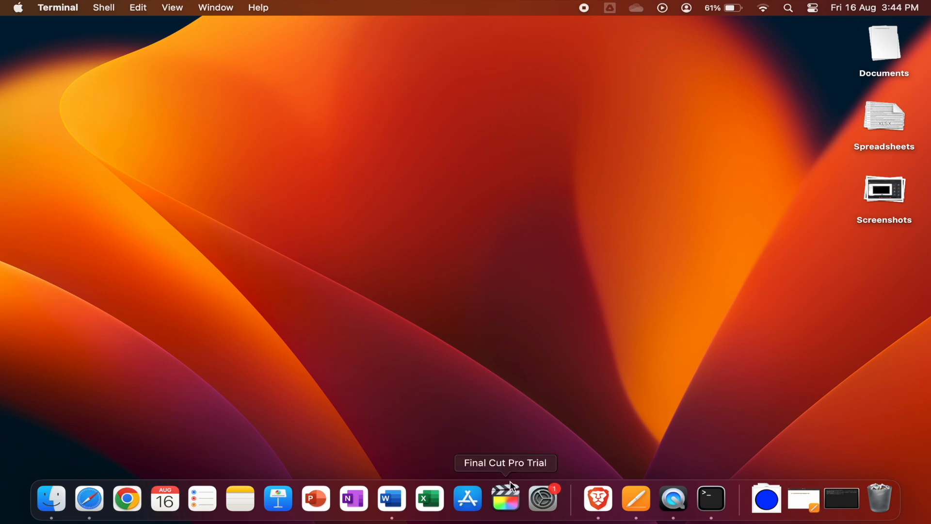
mouse_move(778, 334)
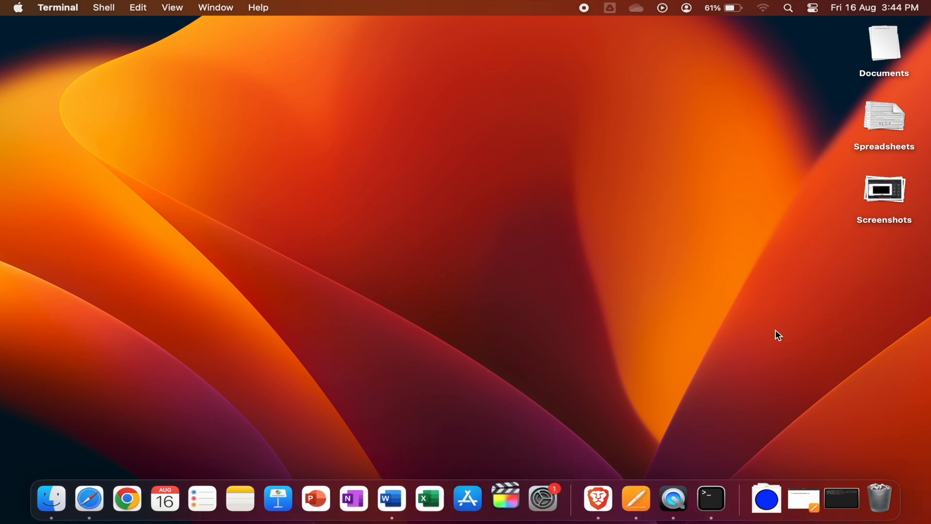
left_click(508, 501)
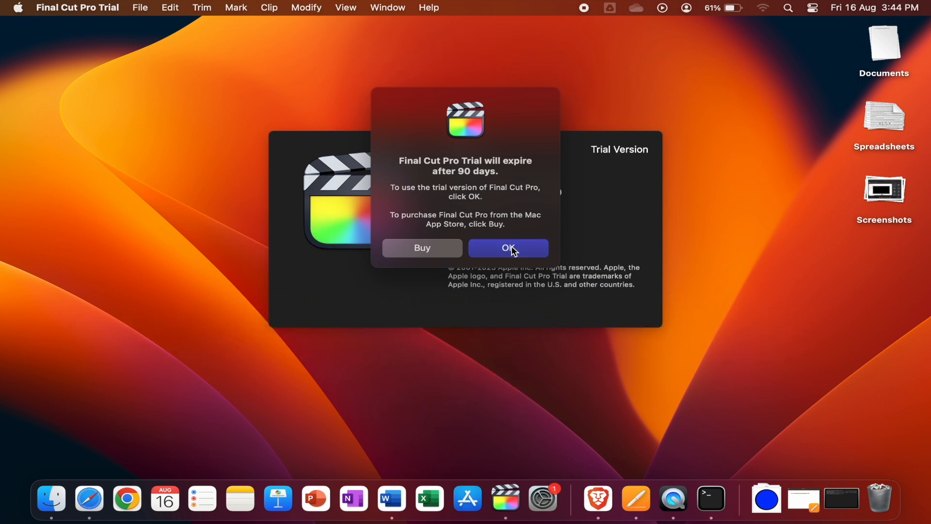
- Accept the 90-day trial, cancel the Open Library prompt, and bring up the Final Cut Pro Trial menu
left_click(508, 248)
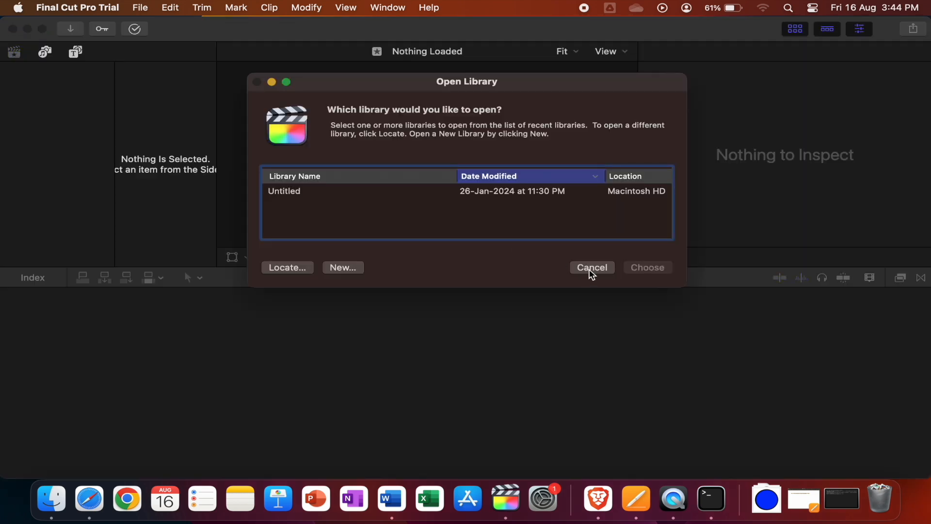
left_click(592, 267)
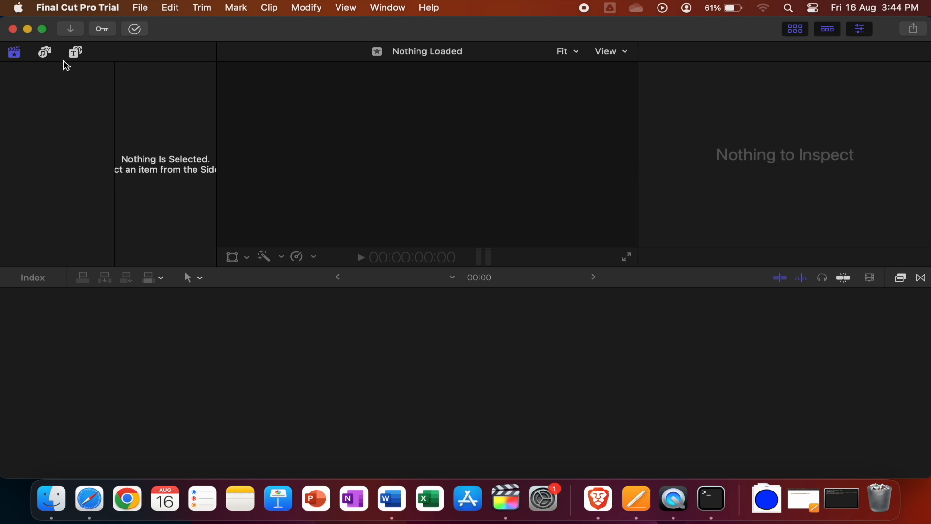
left_click(73, 8)
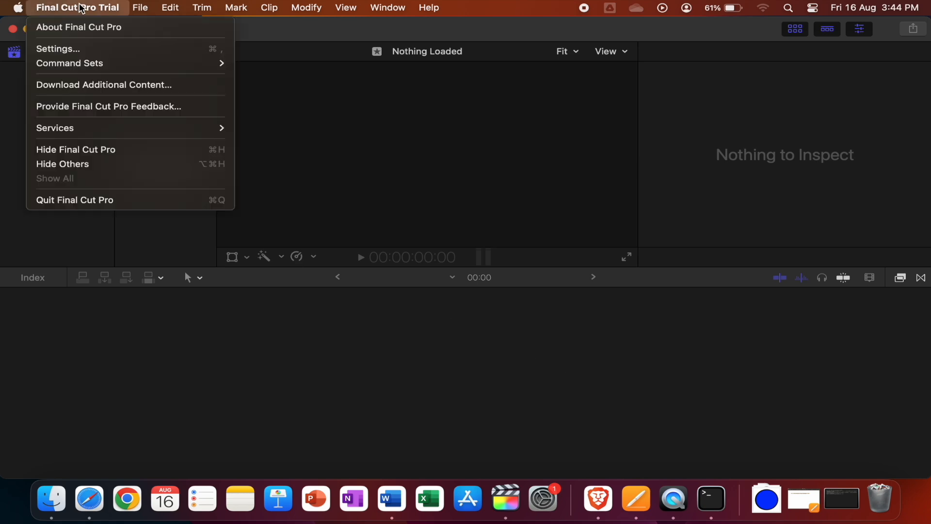